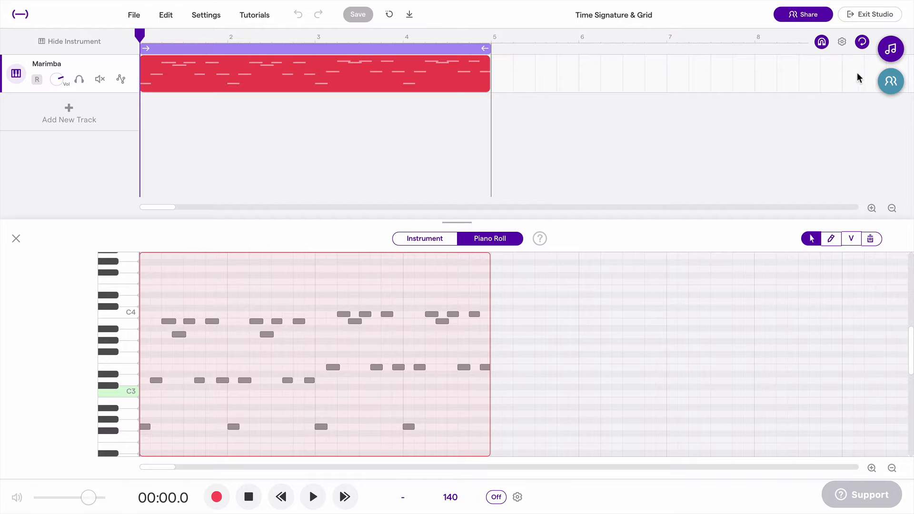
- Zoom the timeline in and out around the Marimba clip to inspect it
{"action": "left_click", "coordinate": [840, 41]}
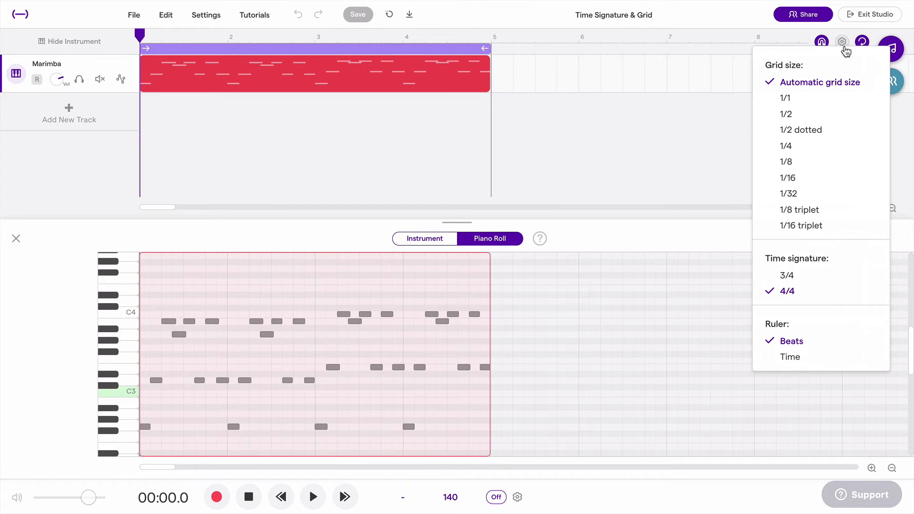
{"action": "mouse_move", "coordinate": [797, 73]}
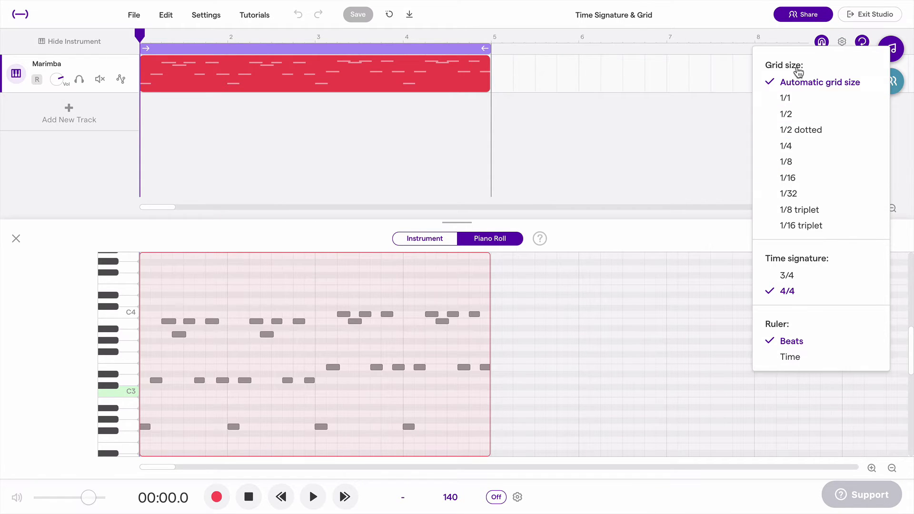
{"action": "mouse_move", "coordinate": [819, 82]}
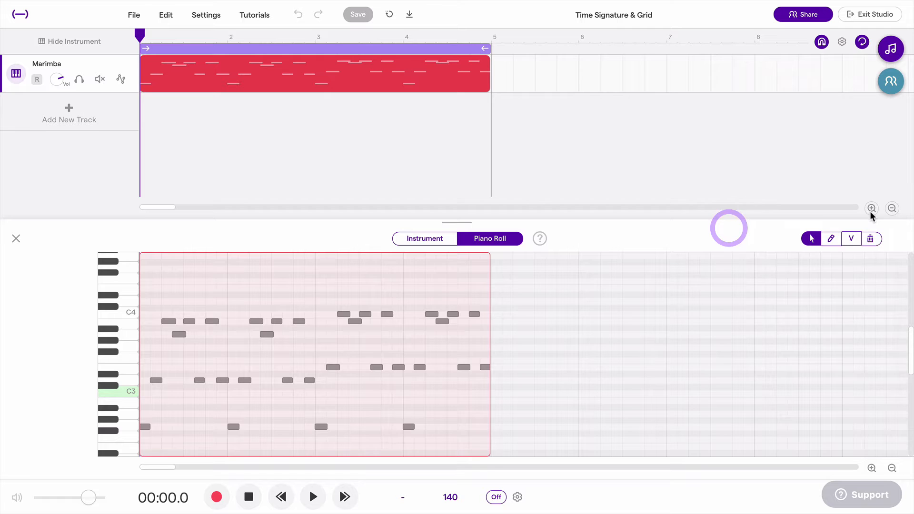
{"action": "left_click", "coordinate": [871, 208]}
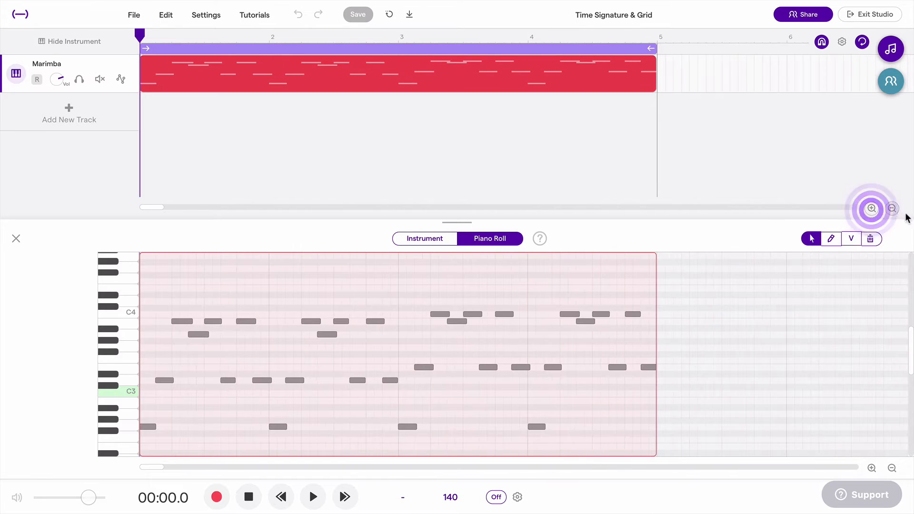
{"action": "mouse_move", "coordinate": [368, 308]}
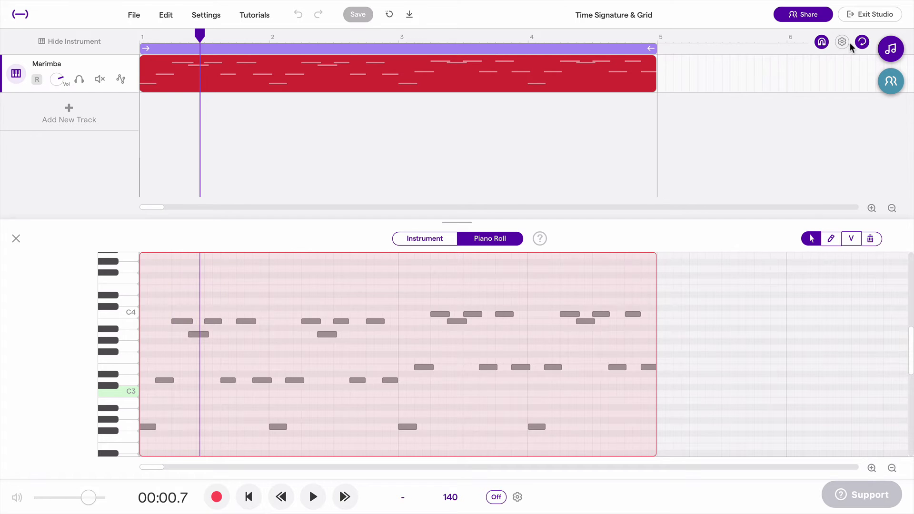
{"action": "left_click", "coordinate": [871, 209]}
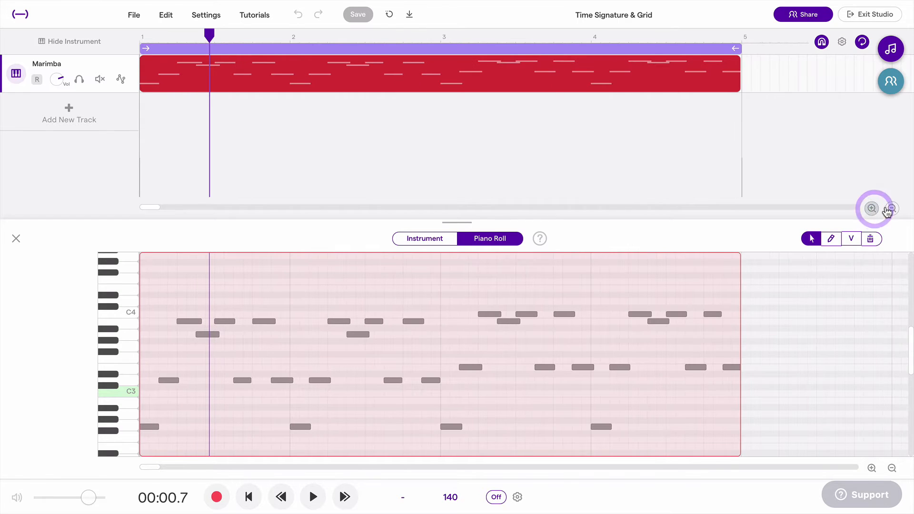
{"action": "left_click", "coordinate": [891, 208]}
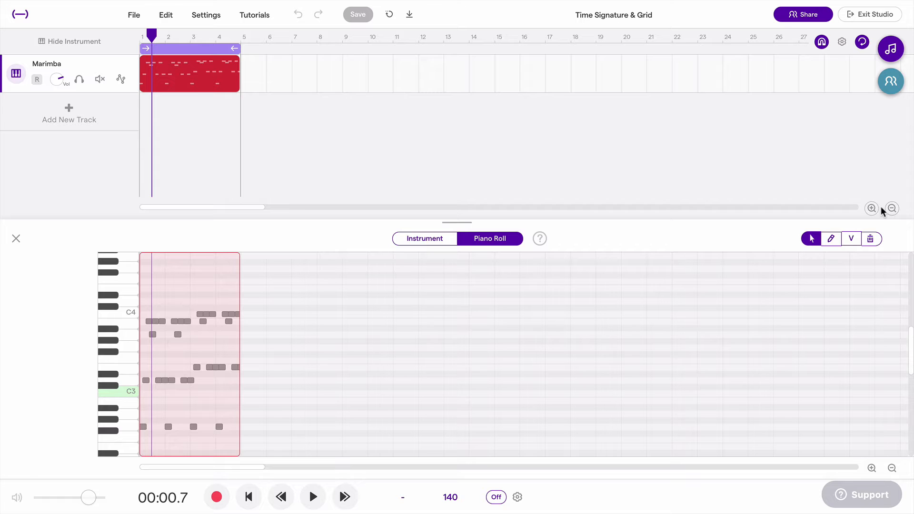
{"action": "left_click", "coordinate": [871, 208]}
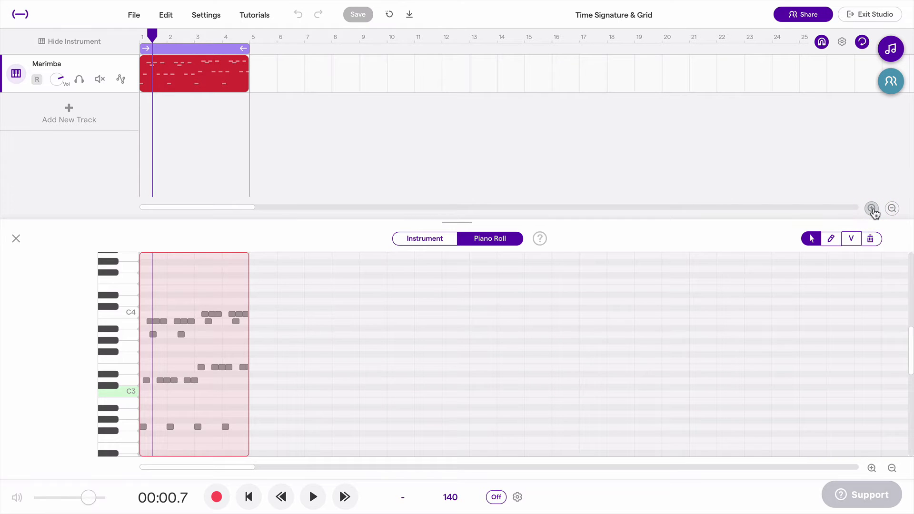
{"action": "left_click", "coordinate": [871, 208]}
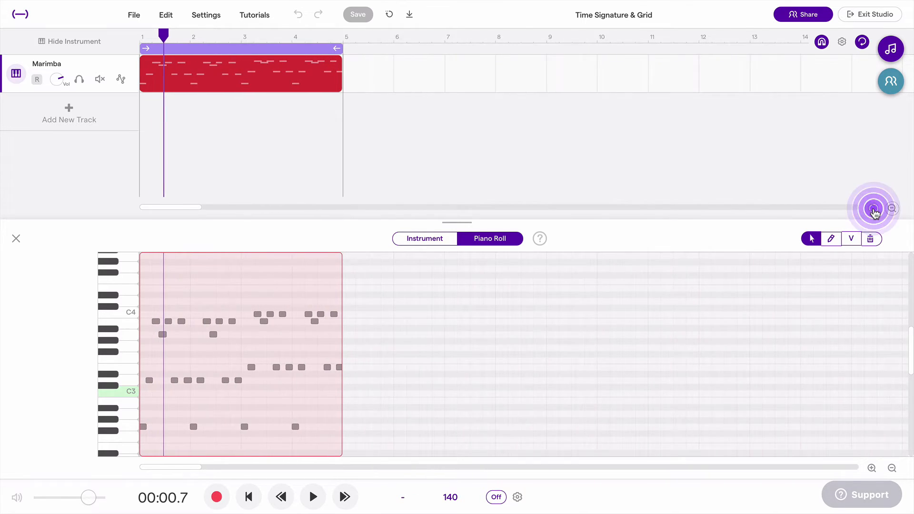
{"action": "left_click", "coordinate": [873, 208]}
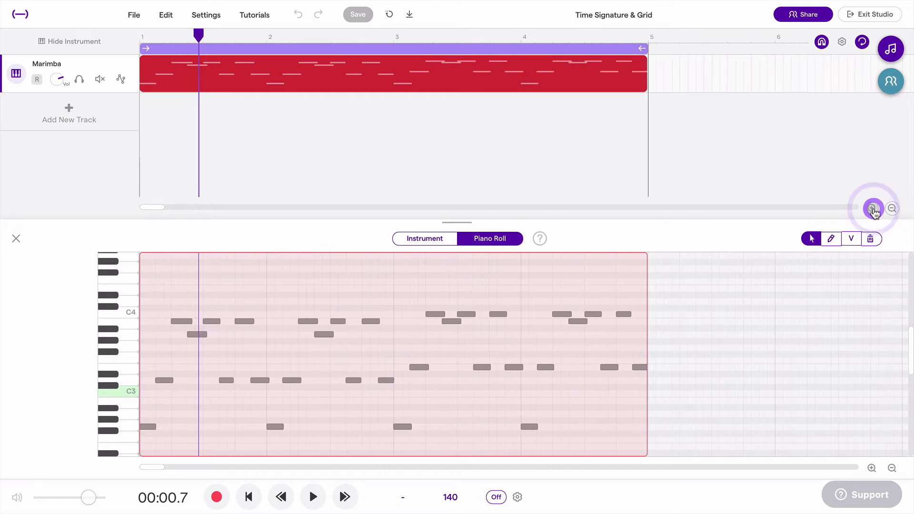
- Zoom far out across the song, then back in on the four-bar clip
{"action": "left_click", "coordinate": [892, 208]}
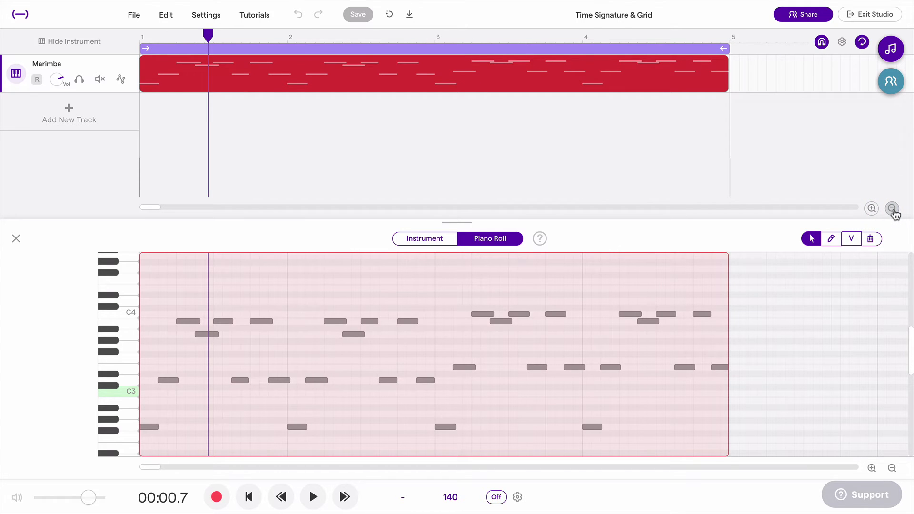
{"action": "left_click", "coordinate": [891, 208]}
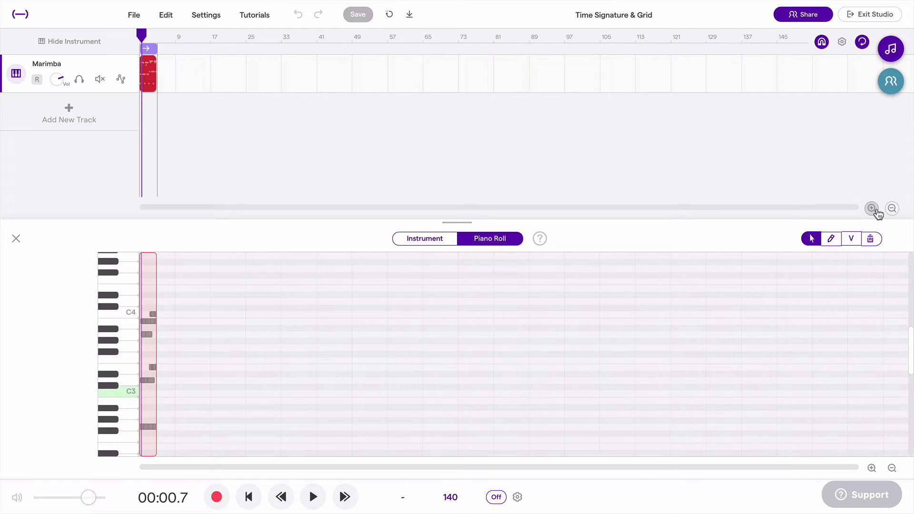
{"action": "left_click", "coordinate": [872, 209]}
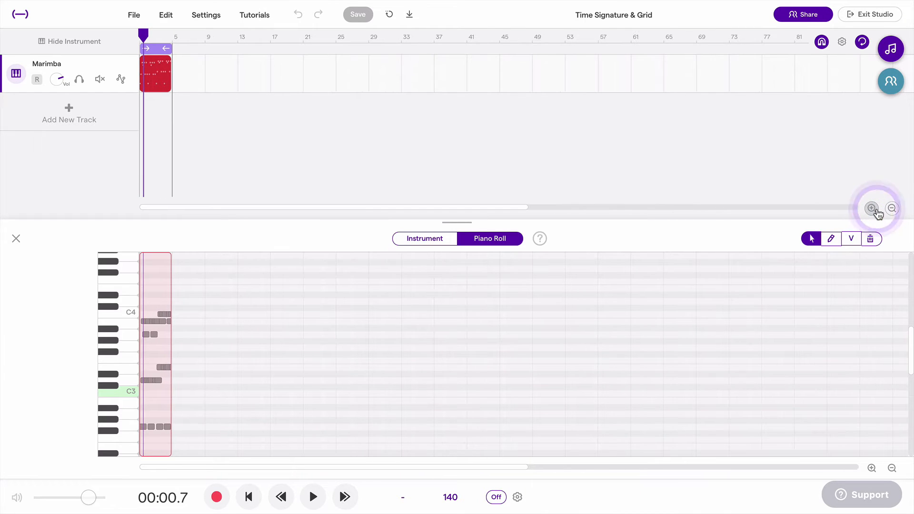
{"action": "left_click", "coordinate": [871, 208]}
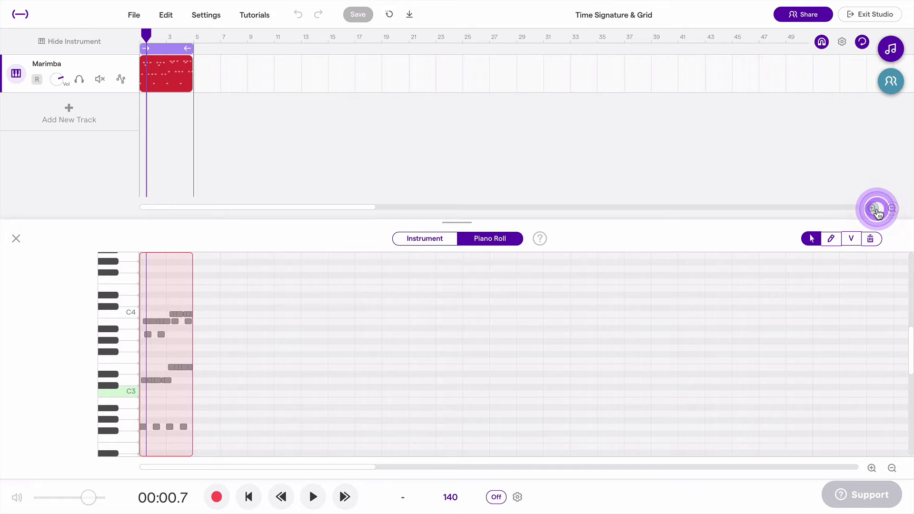
{"action": "left_click", "coordinate": [871, 208]}
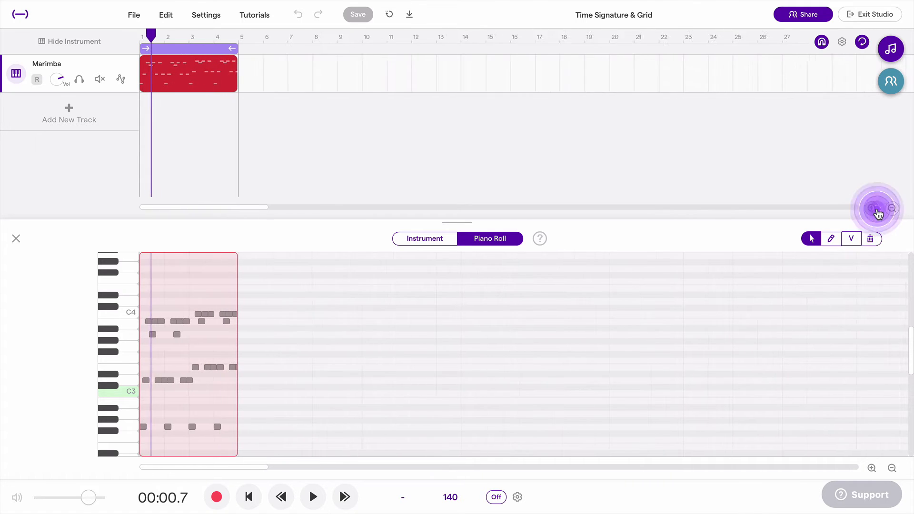
- Fit the four-bar Marimba clip in view and bring up the grid size and time signature settings
{"action": "left_click", "coordinate": [842, 41]}
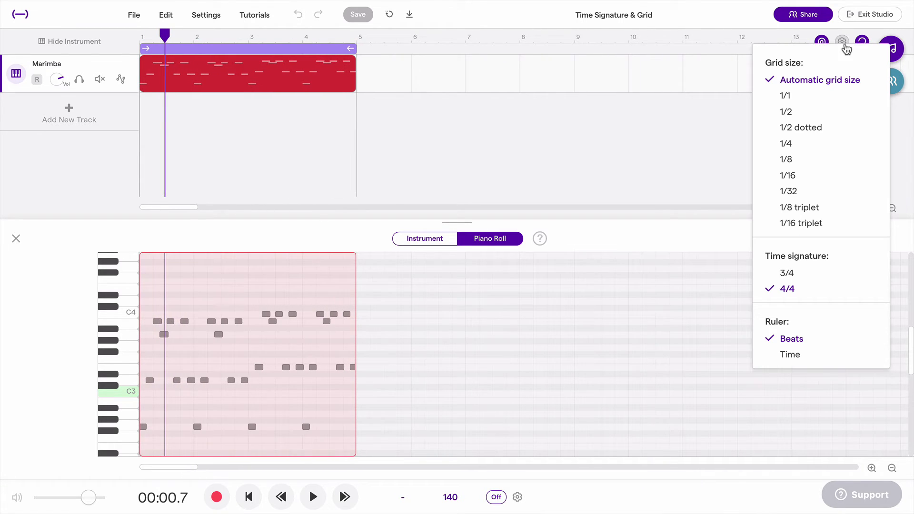
{"action": "mouse_move", "coordinate": [786, 95]}
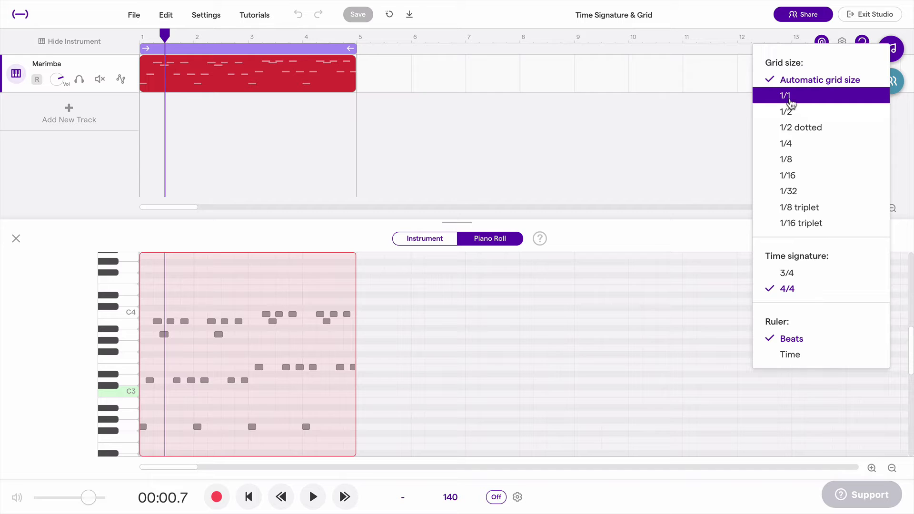
{"action": "mouse_move", "coordinate": [803, 159]}
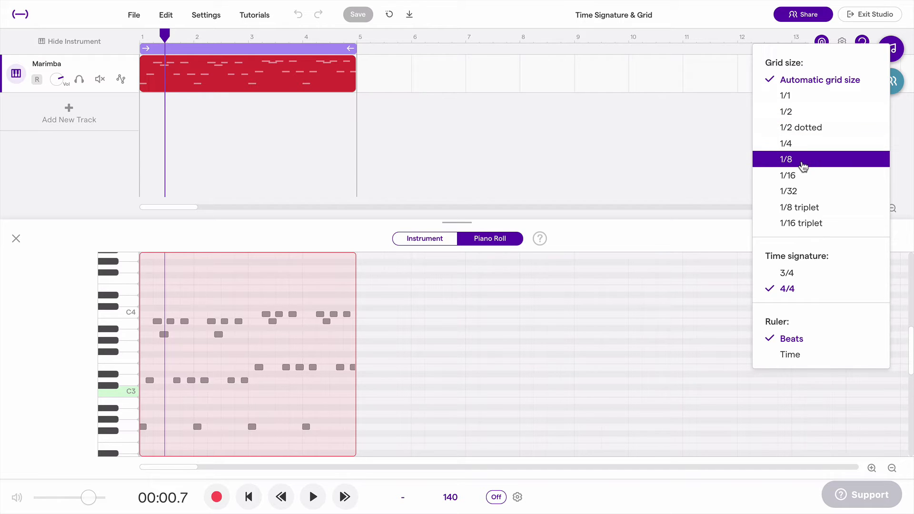
{"action": "left_click", "coordinate": [786, 159]}
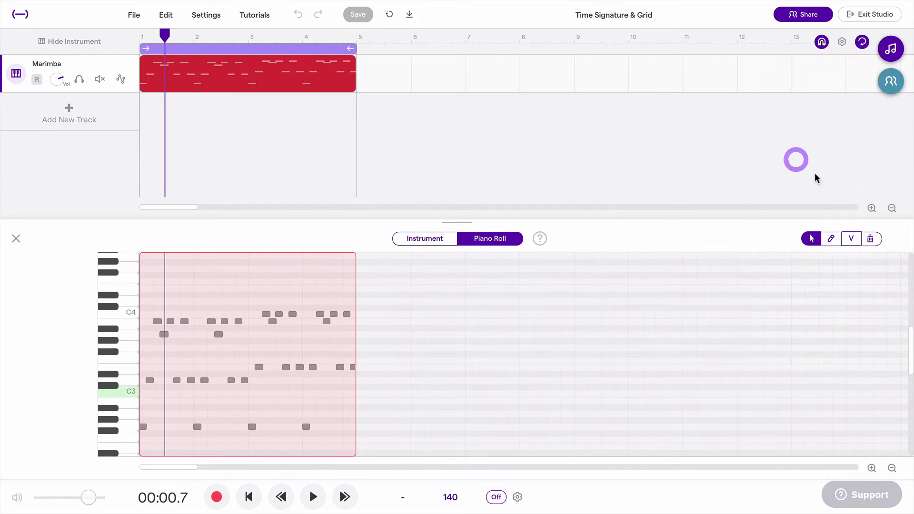
{"action": "left_click", "coordinate": [871, 208]}
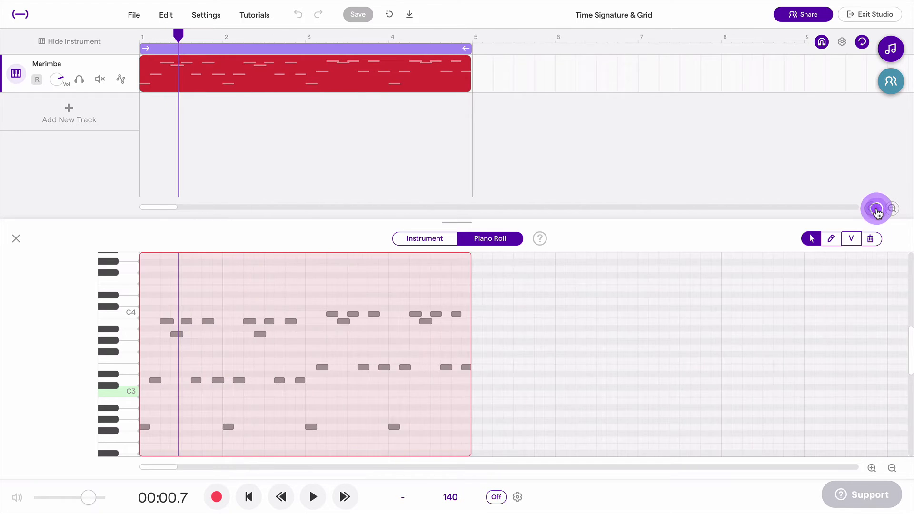
{"action": "left_click", "coordinate": [876, 208]}
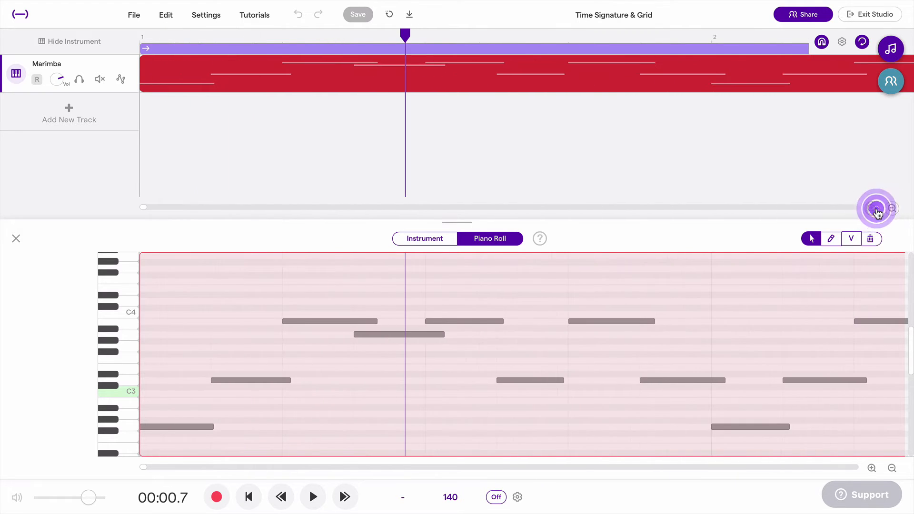
{"action": "left_click", "coordinate": [876, 208]}
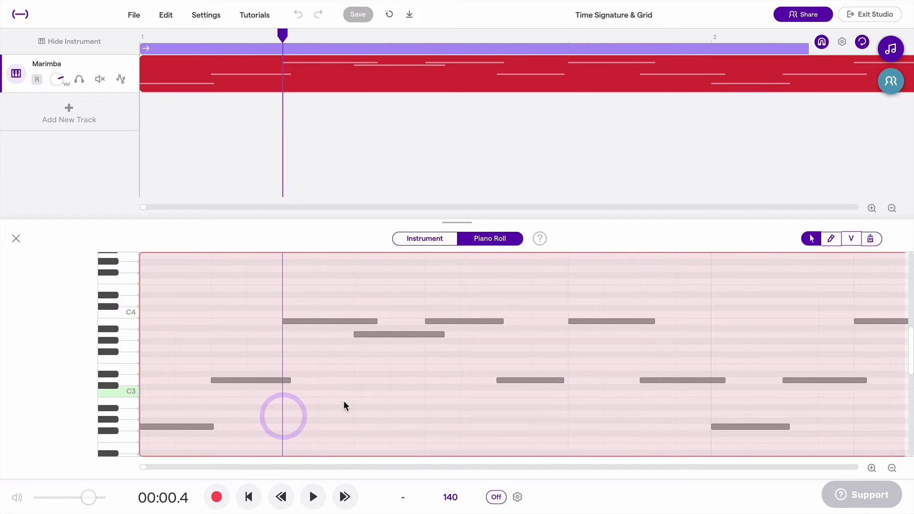
{"action": "left_click", "coordinate": [841, 41]}
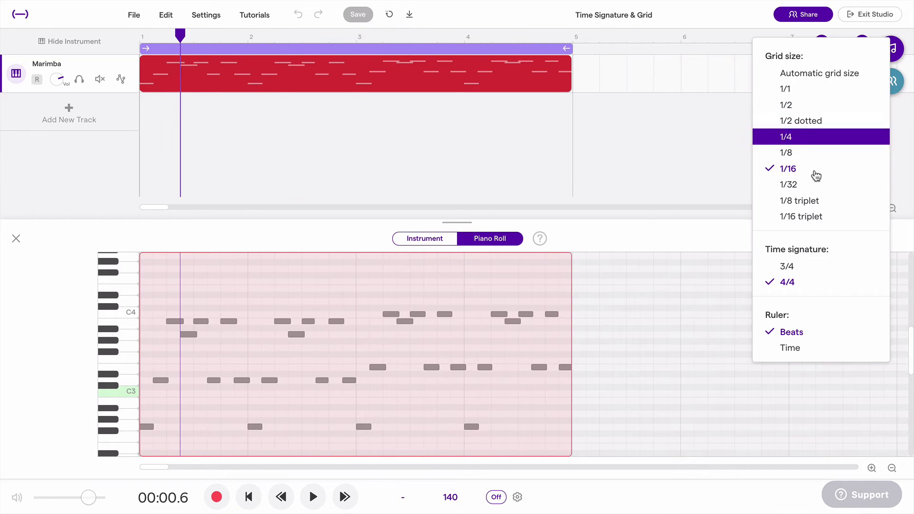
- Set the grid size to 1/16, keeping 4/4 time and the ruler on beats
{"action": "left_click", "coordinate": [569, 302]}
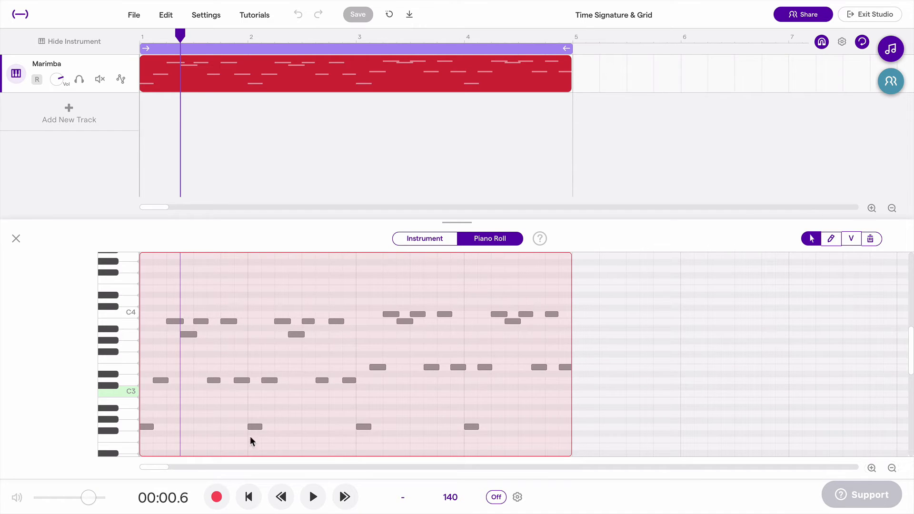
{"action": "mouse_move", "coordinate": [420, 401]}
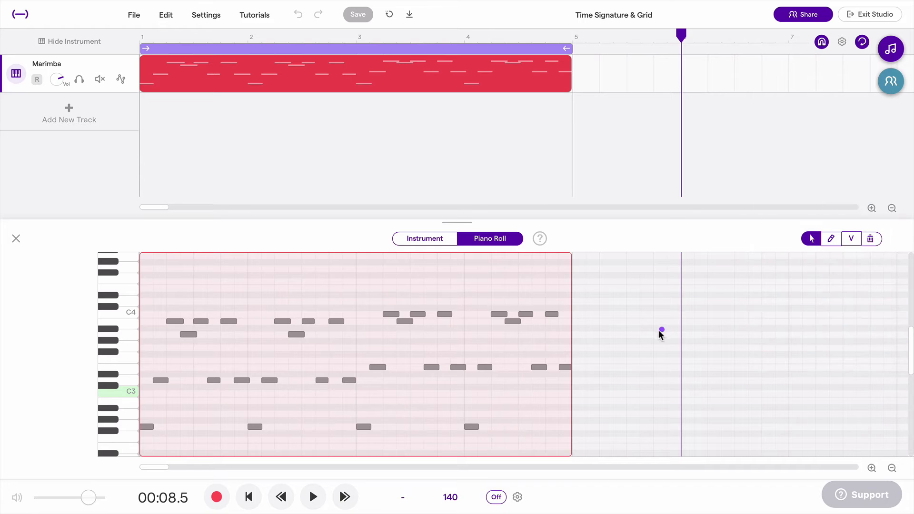
{"action": "left_click", "coordinate": [842, 41]}
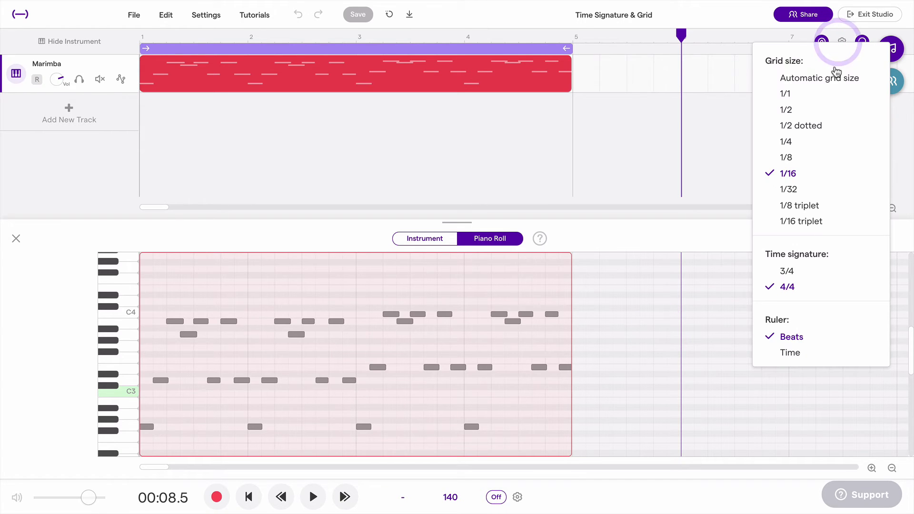
{"action": "mouse_move", "coordinate": [822, 264]}
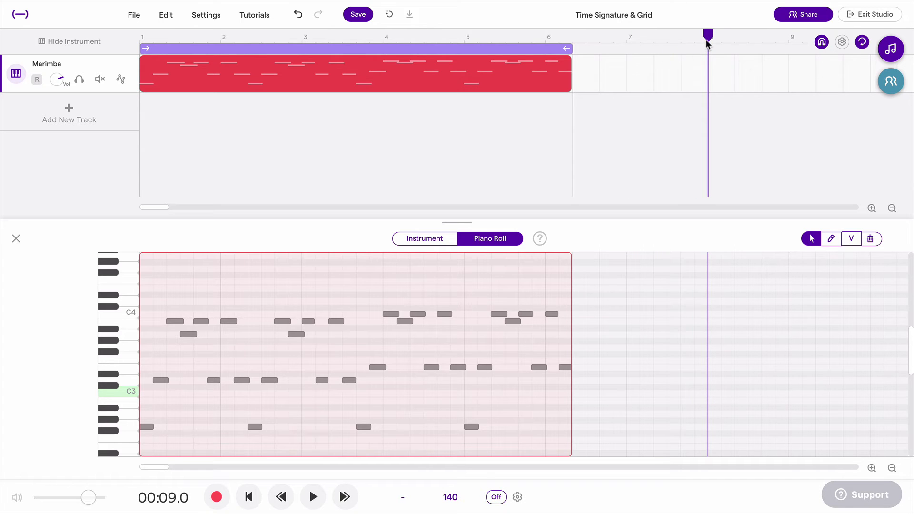
{"action": "left_click", "coordinate": [840, 41]}
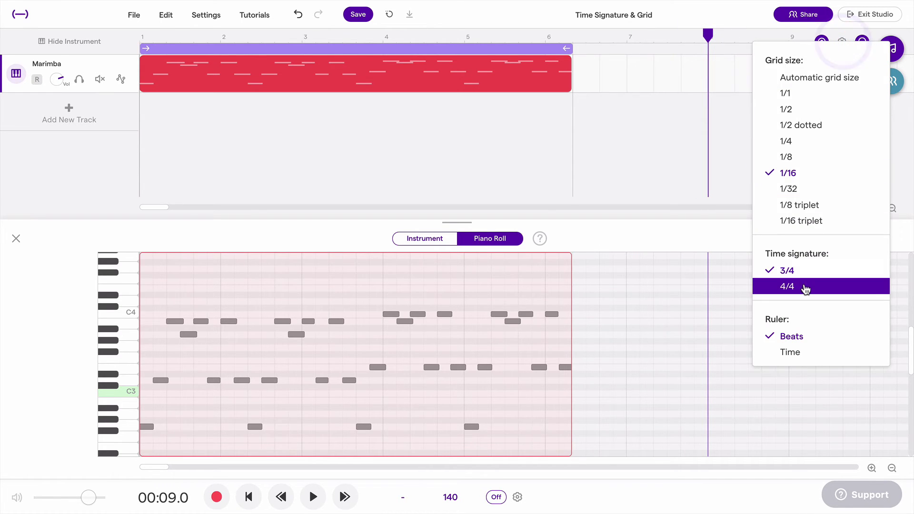
{"action": "left_click", "coordinate": [786, 286]}
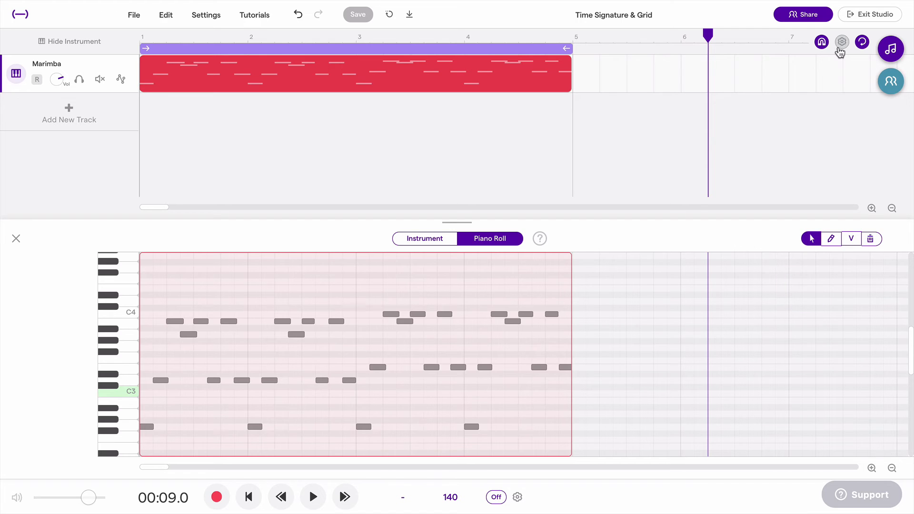
{"action": "left_click", "coordinate": [841, 41]}
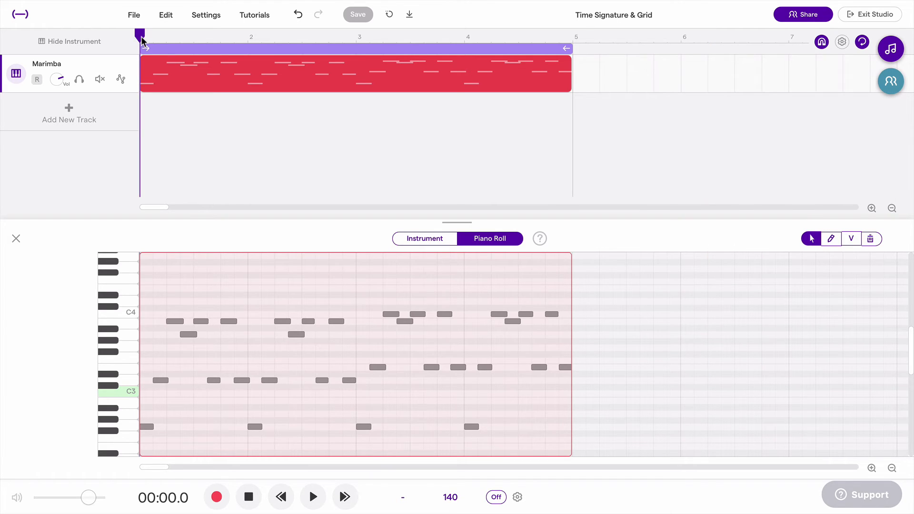
{"action": "mouse_move", "coordinate": [247, 39]}
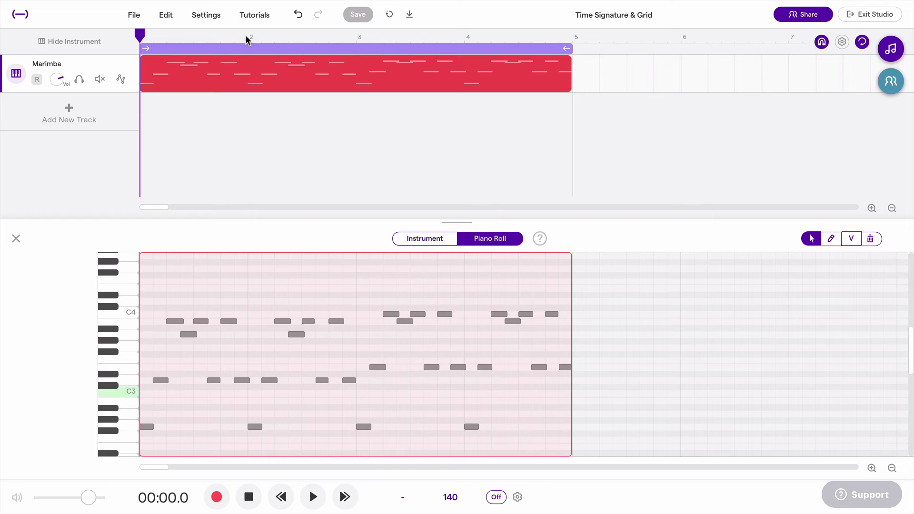
{"action": "mouse_move", "coordinate": [250, 45]}
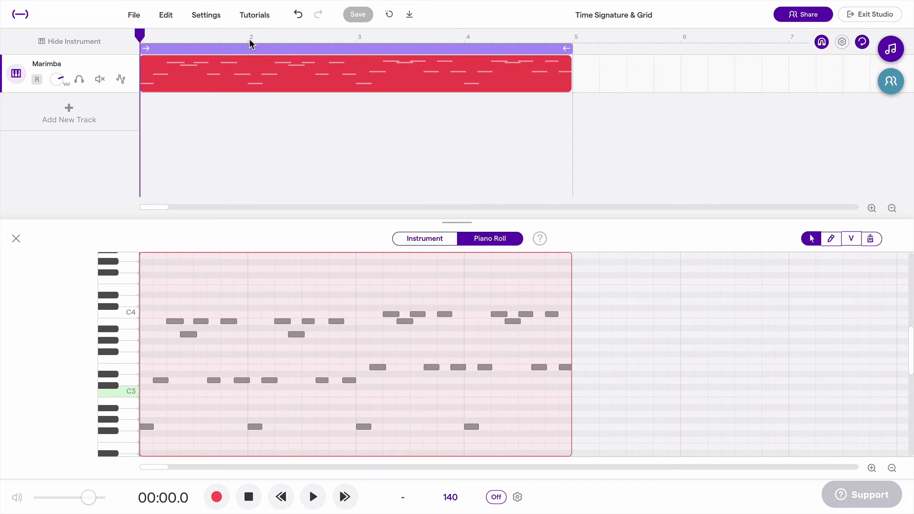
- Move the playhead to bar 3 of the Marimba clip on the ruler
{"action": "left_click", "coordinate": [250, 38]}
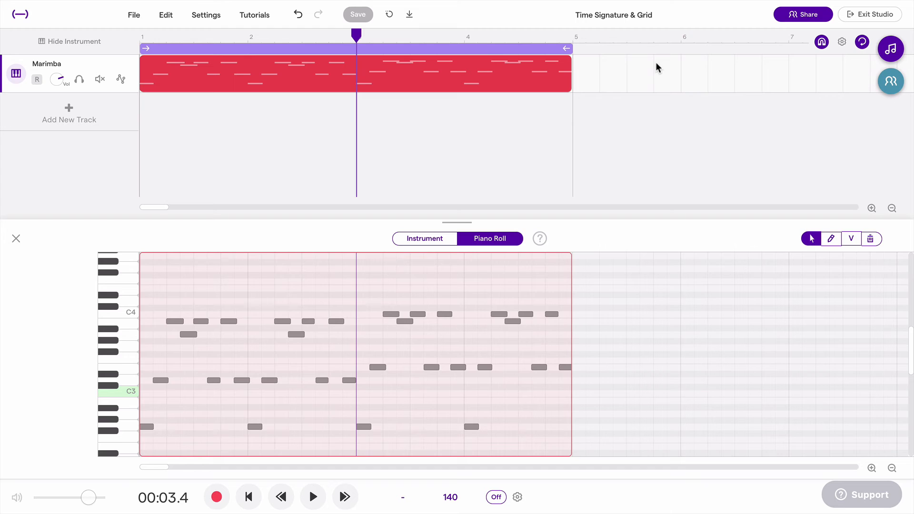
{"action": "mouse_move", "coordinate": [686, 86]}
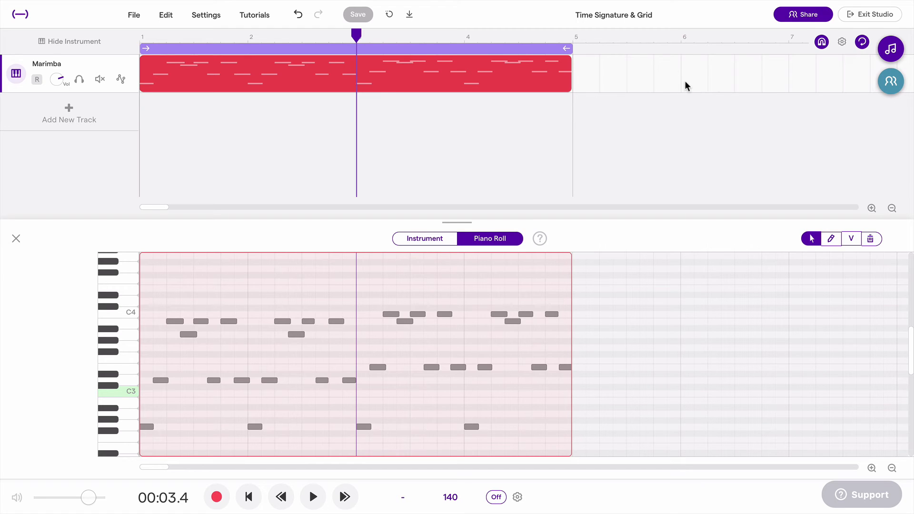
{"action": "mouse_move", "coordinate": [681, 91]}
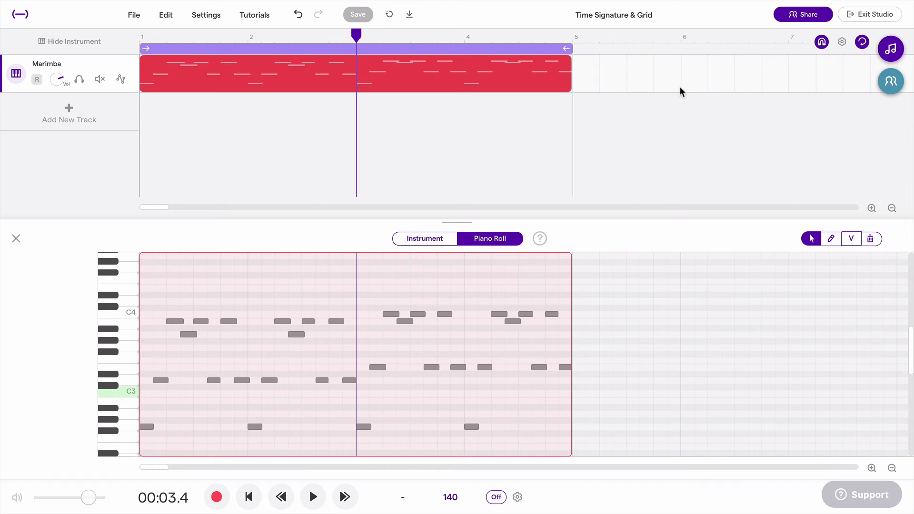
{"action": "mouse_move", "coordinate": [684, 45]}
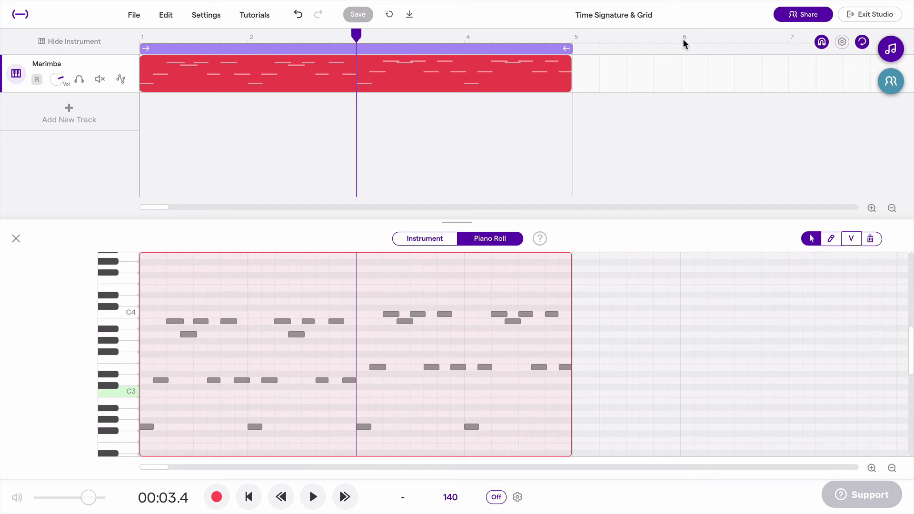
{"action": "left_click", "coordinate": [841, 41]}
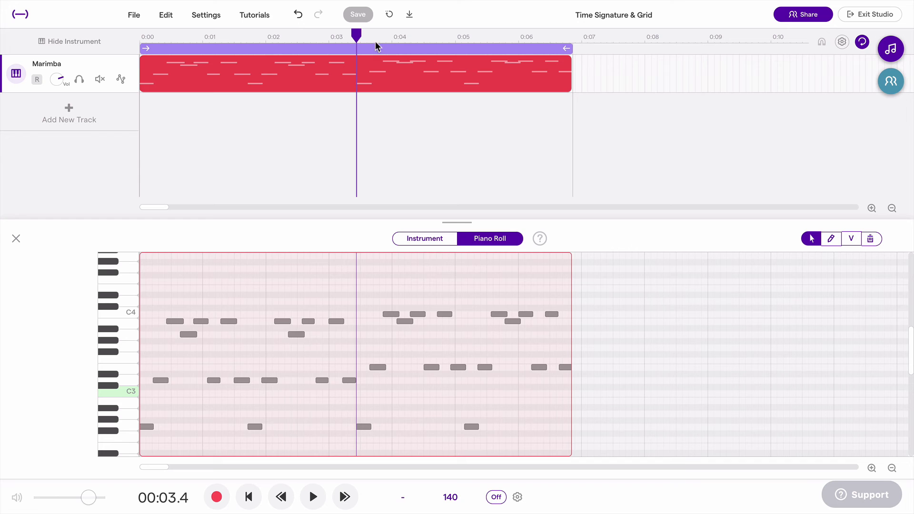
{"action": "mouse_move", "coordinate": [821, 48]}
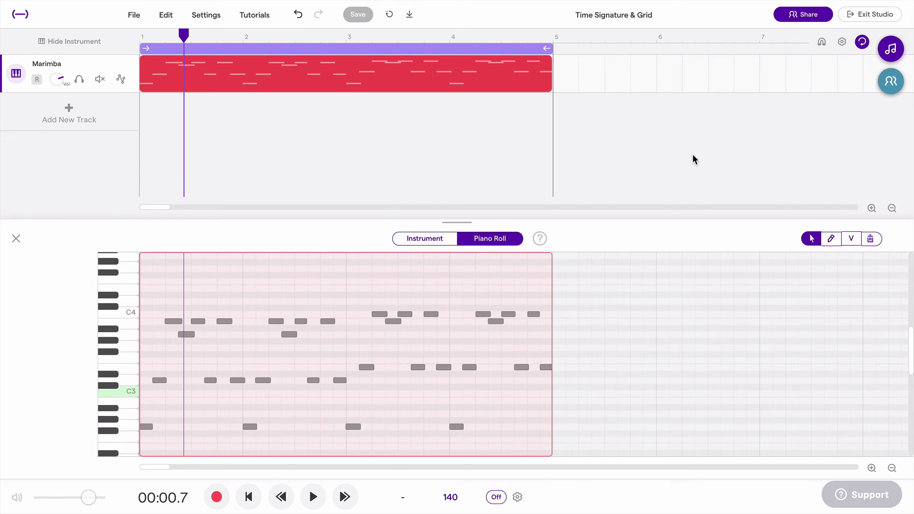
{"action": "mouse_move", "coordinate": [173, 479]}
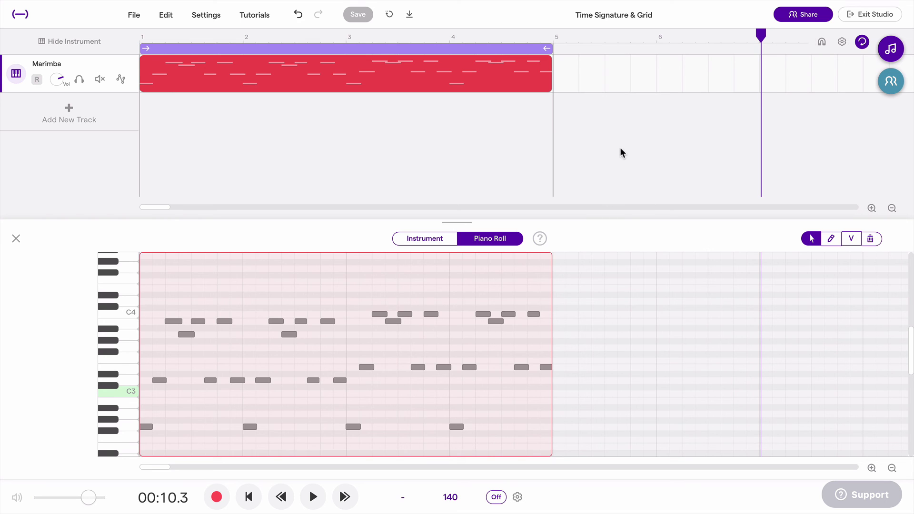
{"action": "mouse_move", "coordinate": [767, 66]}
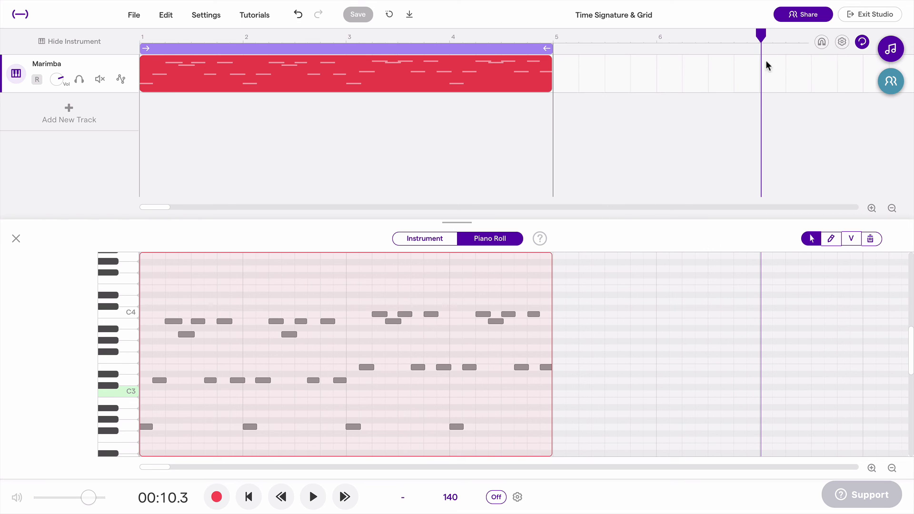